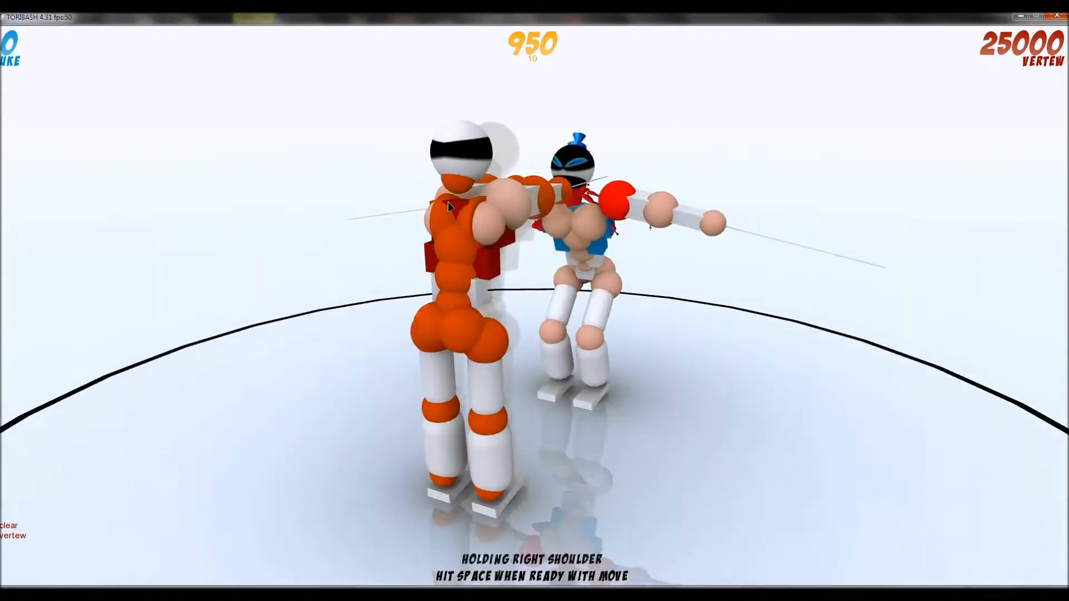
- Finish the current fight and start a fresh twin-sword match with scores at zero
{"action": "key", "text": "space"}
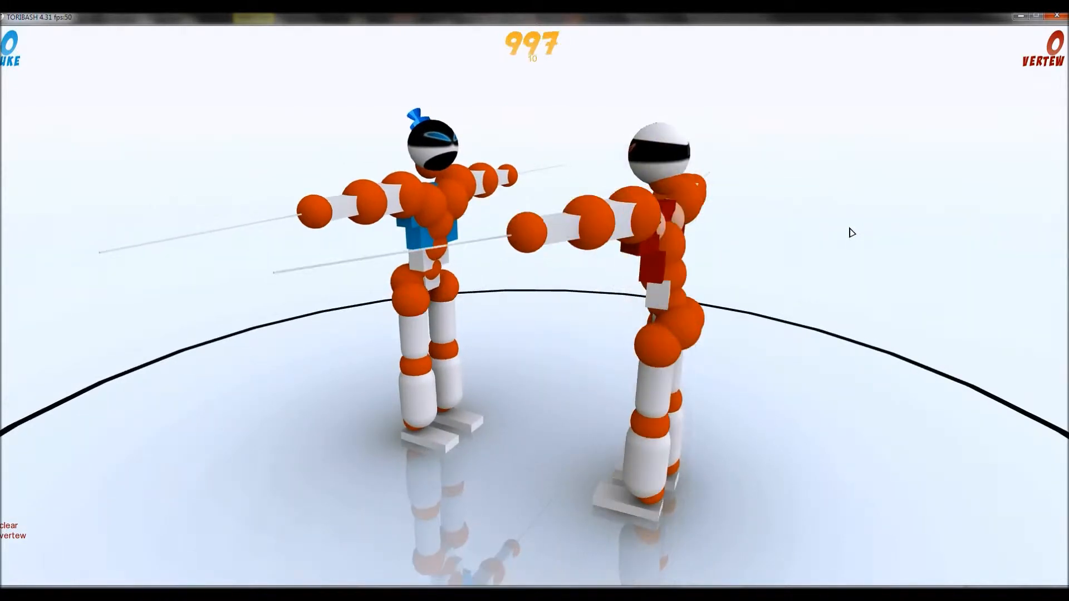
- Play out the turns until uke is disqualified and Vertew wins 18294 to 10189, then watch the replay
{"action": "key", "text": "space"}
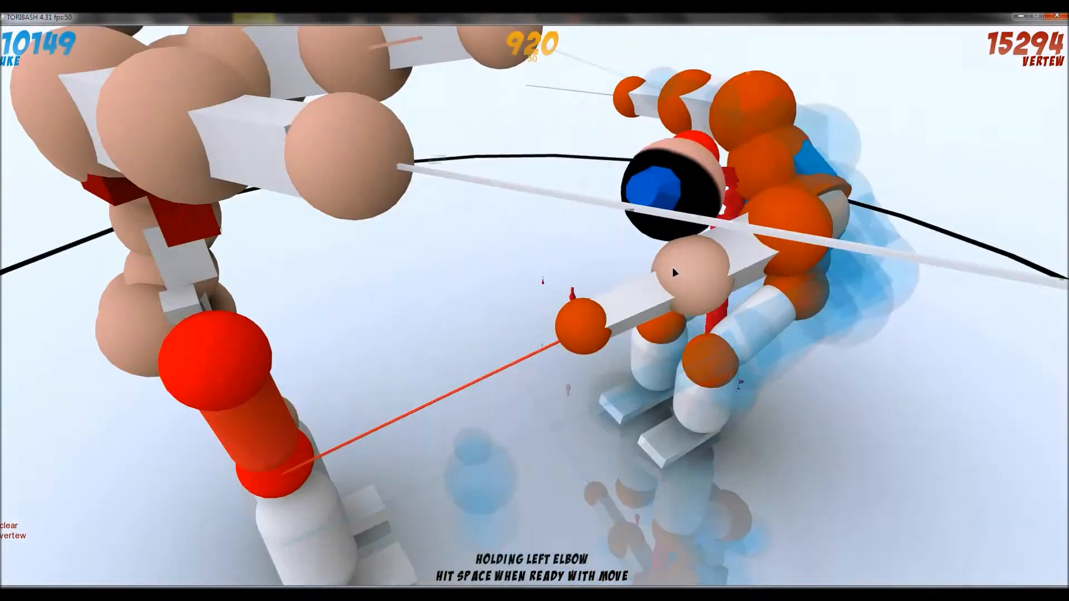
{"action": "key", "text": "space"}
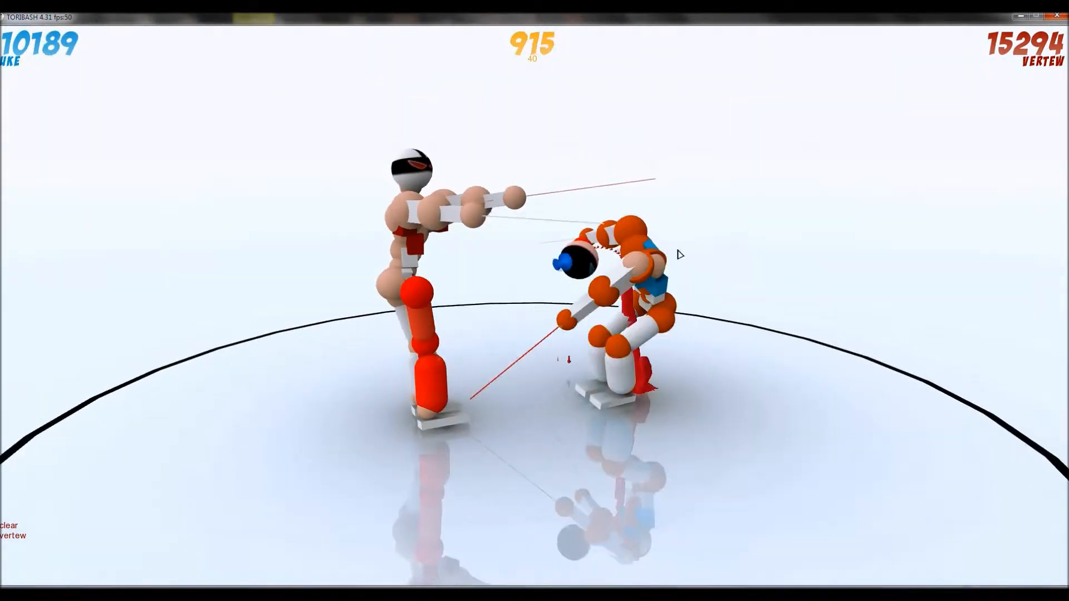
{"action": "key", "text": "space"}
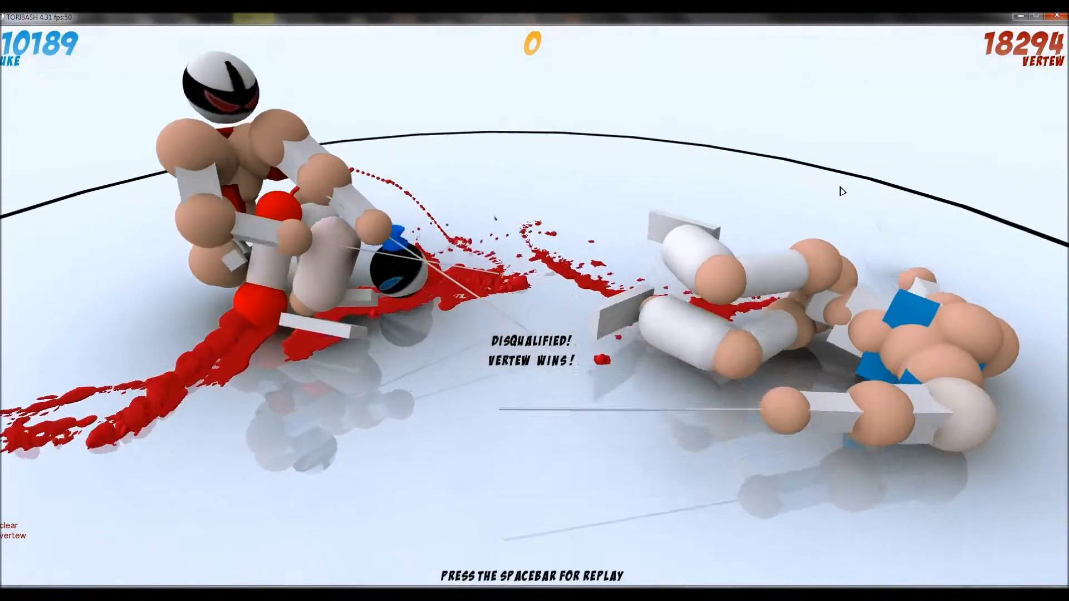
{"action": "key", "text": "space"}
{"action": "type", "text": "cbc"}
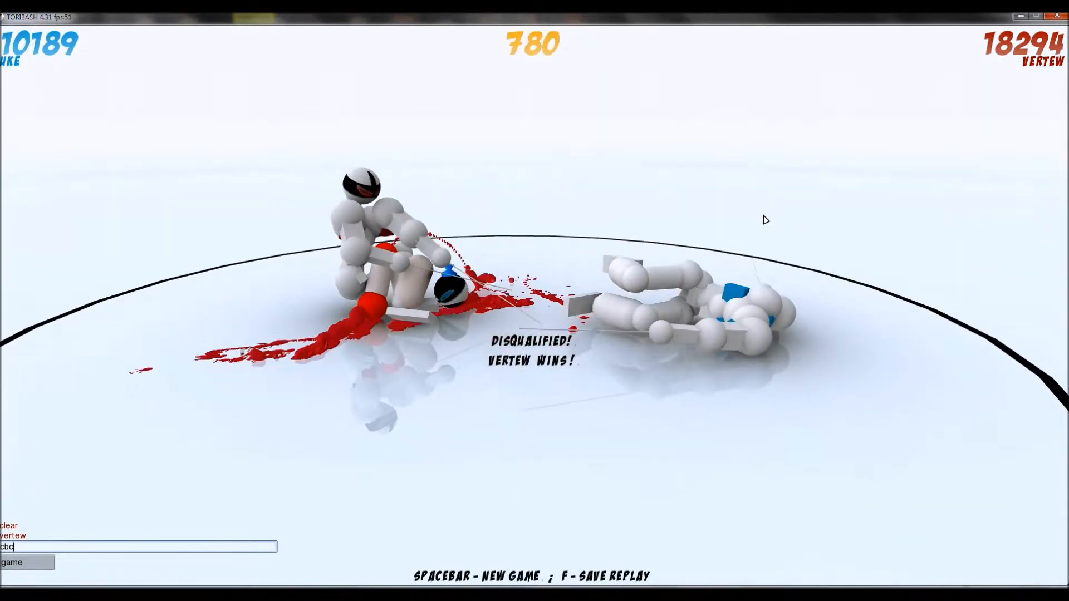
- Launch a new Free Play match from the main menu
{"action": "key", "text": "space"}
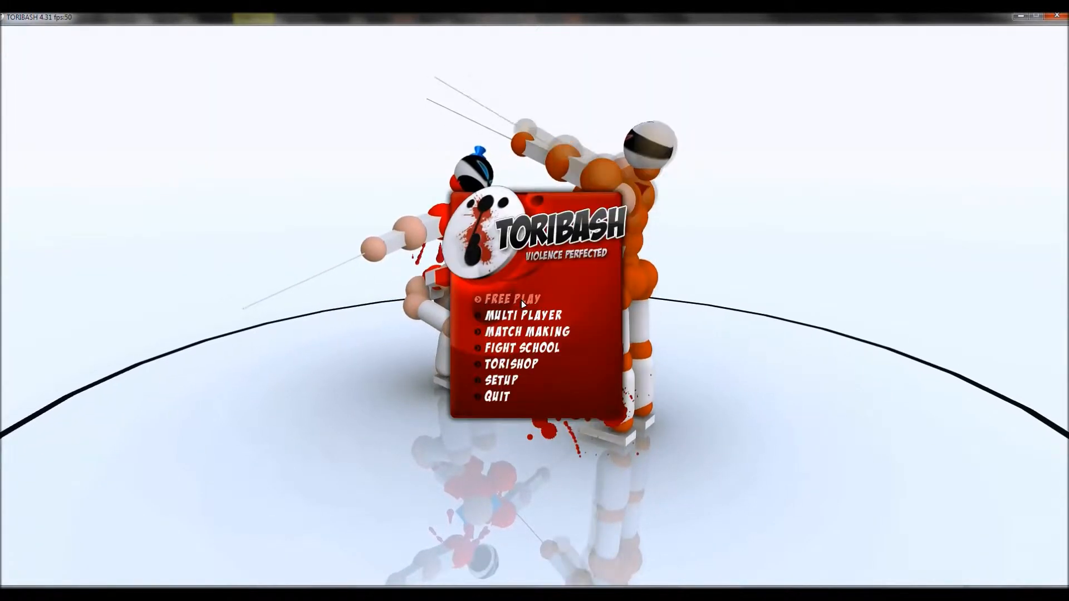
{"action": "left_click", "coordinate": [511, 298]}
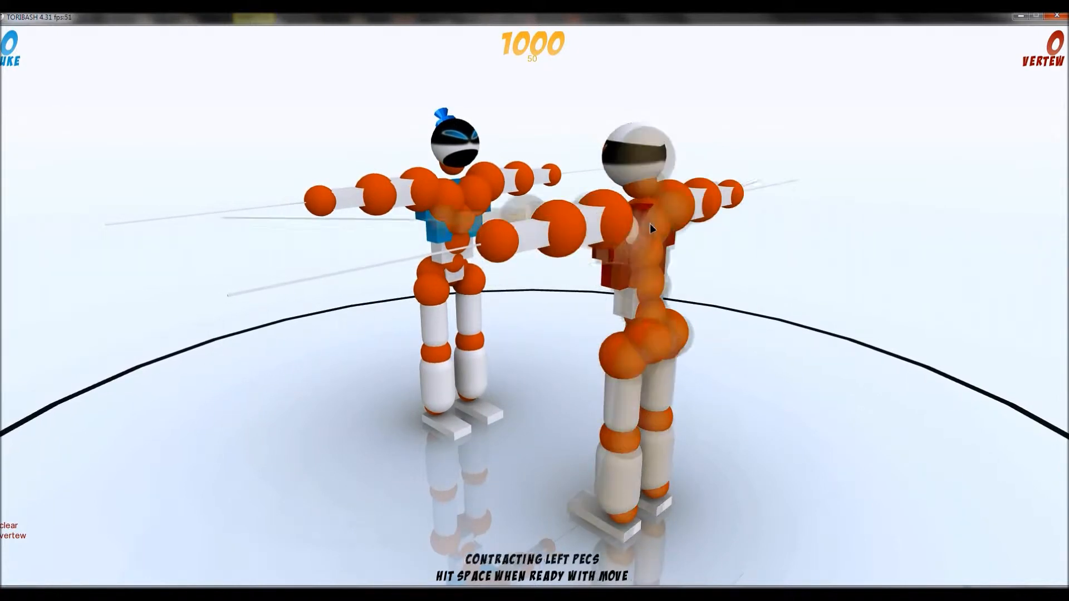
- Restart the match, relax the fighter's right chest joint and run the turn
{"action": "key", "text": "space"}
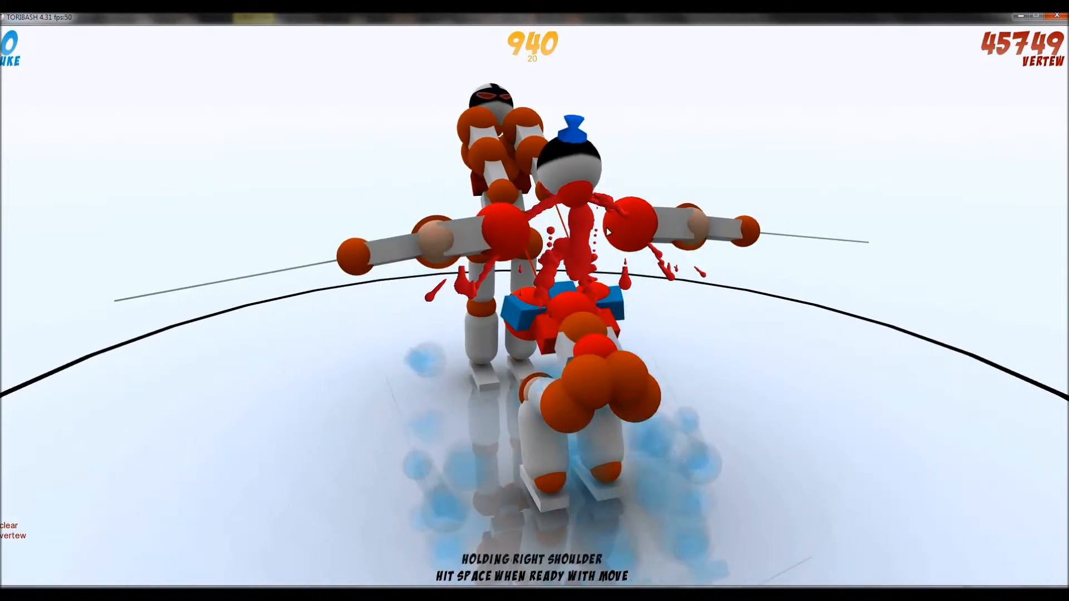
{"action": "key", "text": "space"}
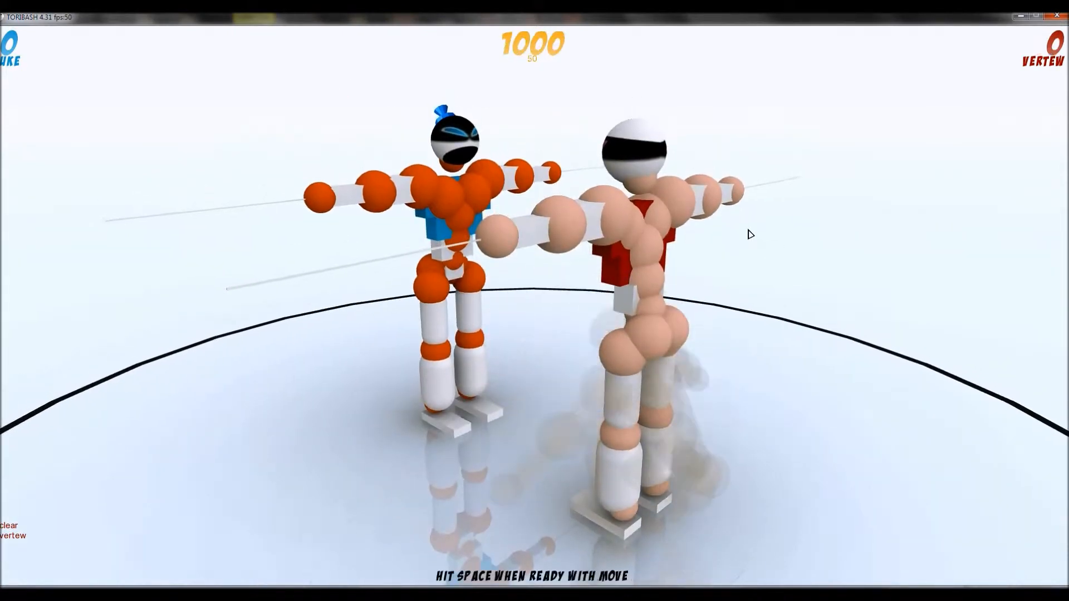
{"action": "left_click", "coordinate": [658, 224]}
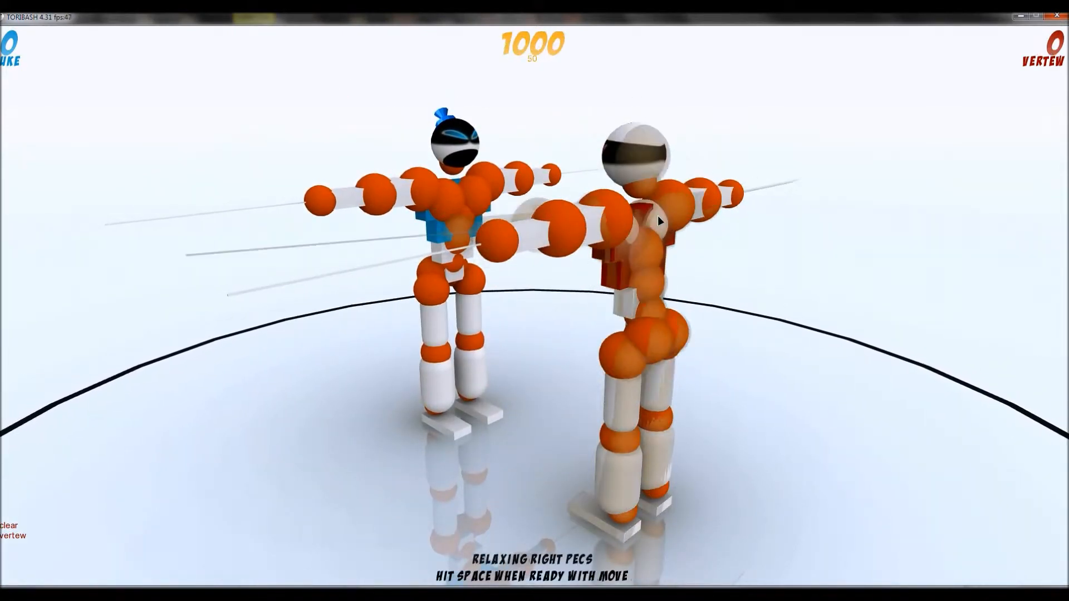
{"action": "key", "text": "space"}
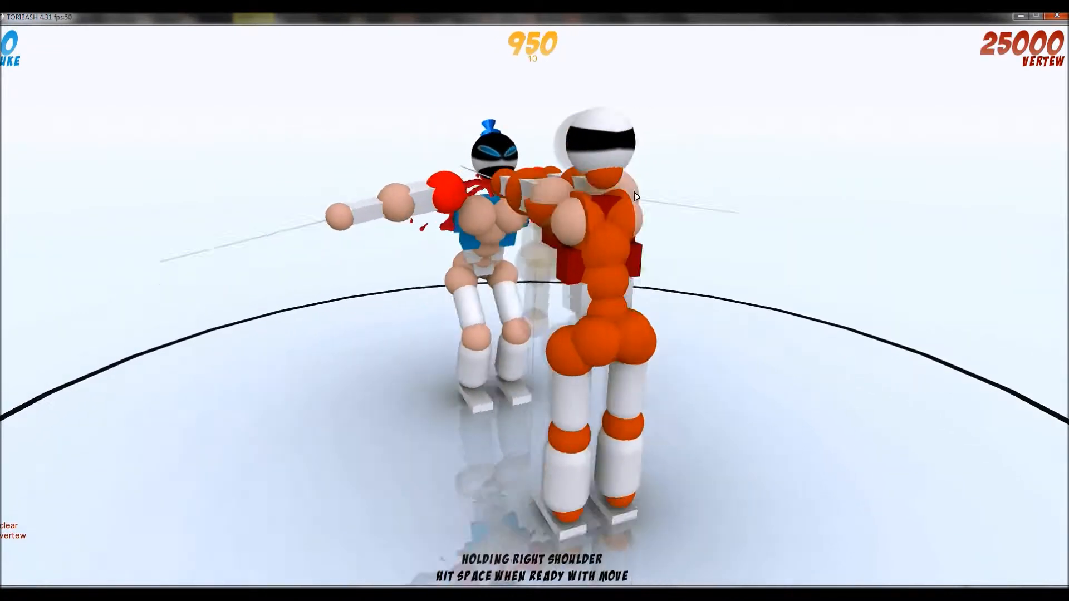
- Advance turns until the beheaded opponent is disqualified with Vertew on 48749, then begin a new game
{"action": "key", "text": "space"}
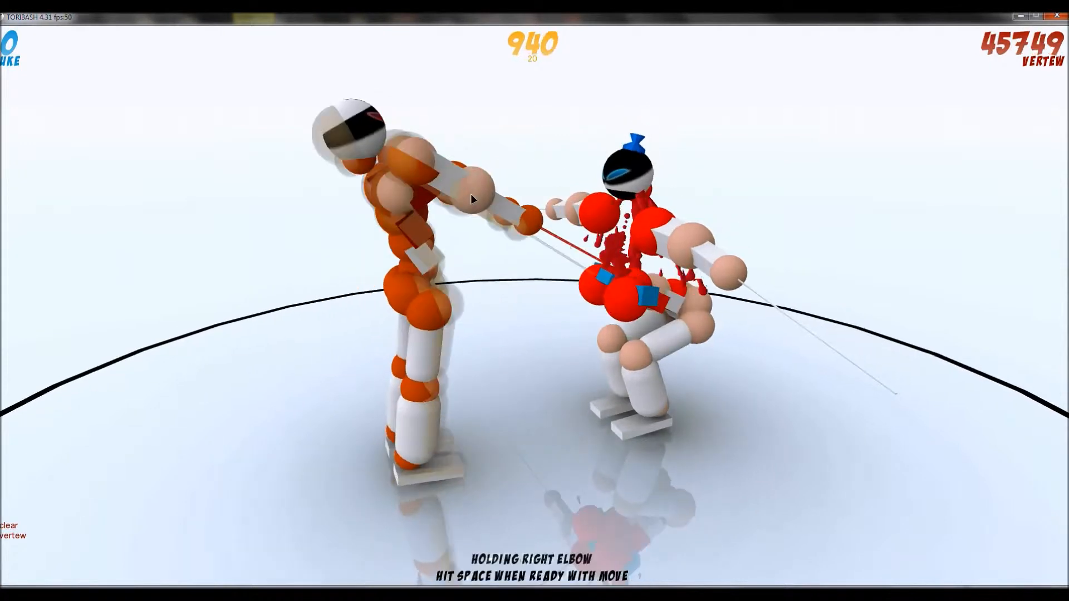
{"action": "key", "text": "space"}
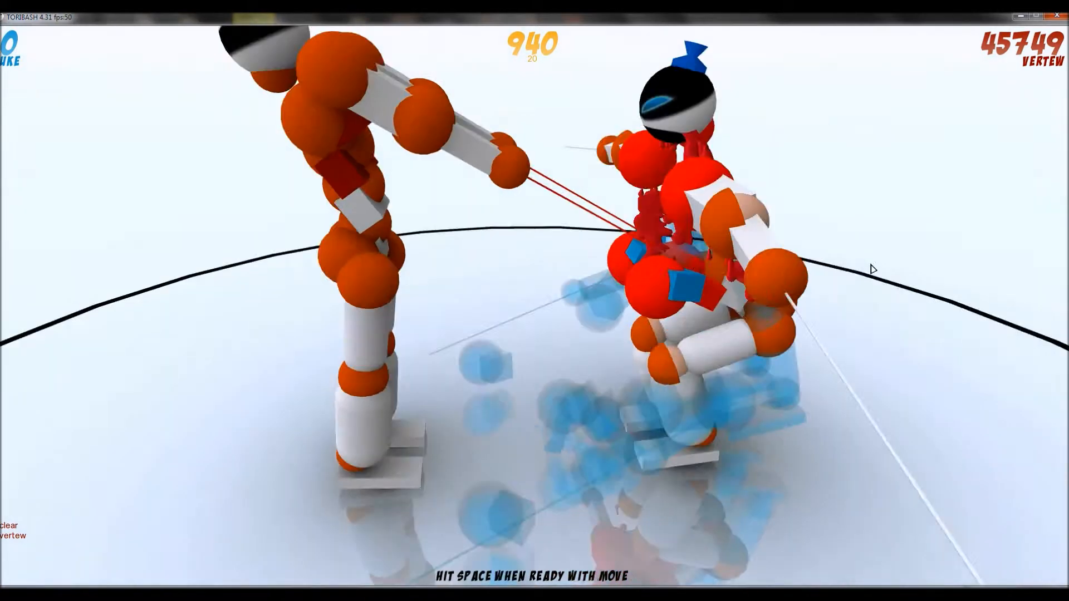
{"action": "key", "text": "space"}
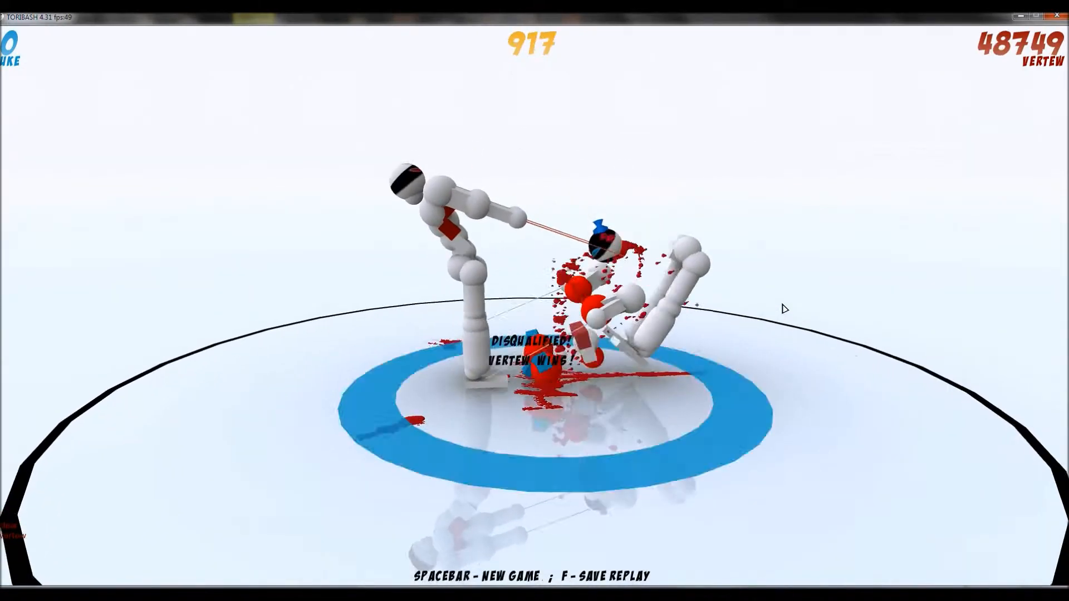
{"action": "key", "text": "space"}
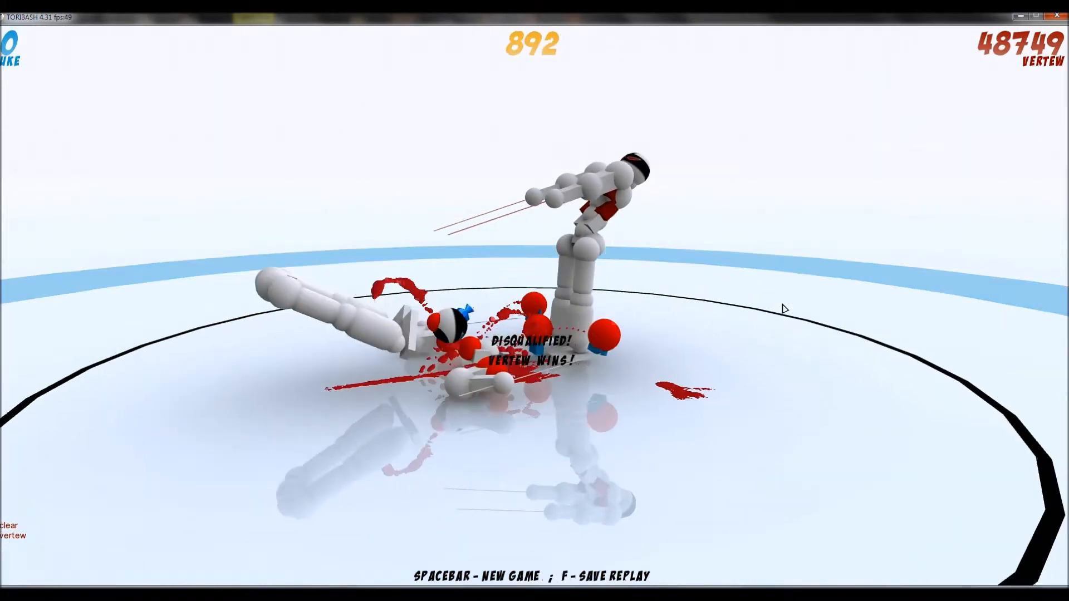
{"action": "key", "text": "space"}
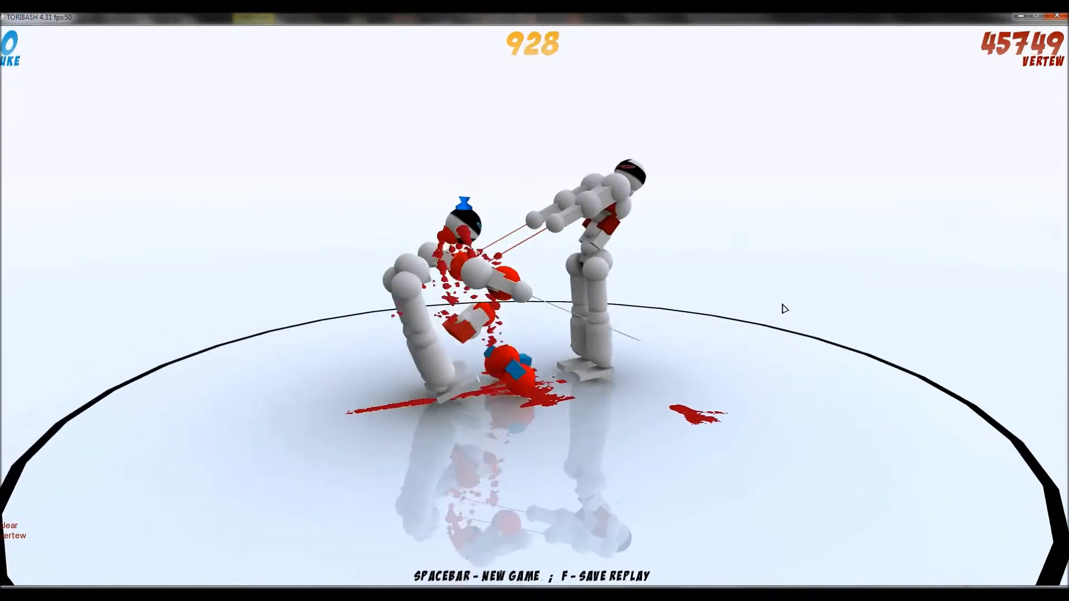
{"action": "key", "text": "space"}
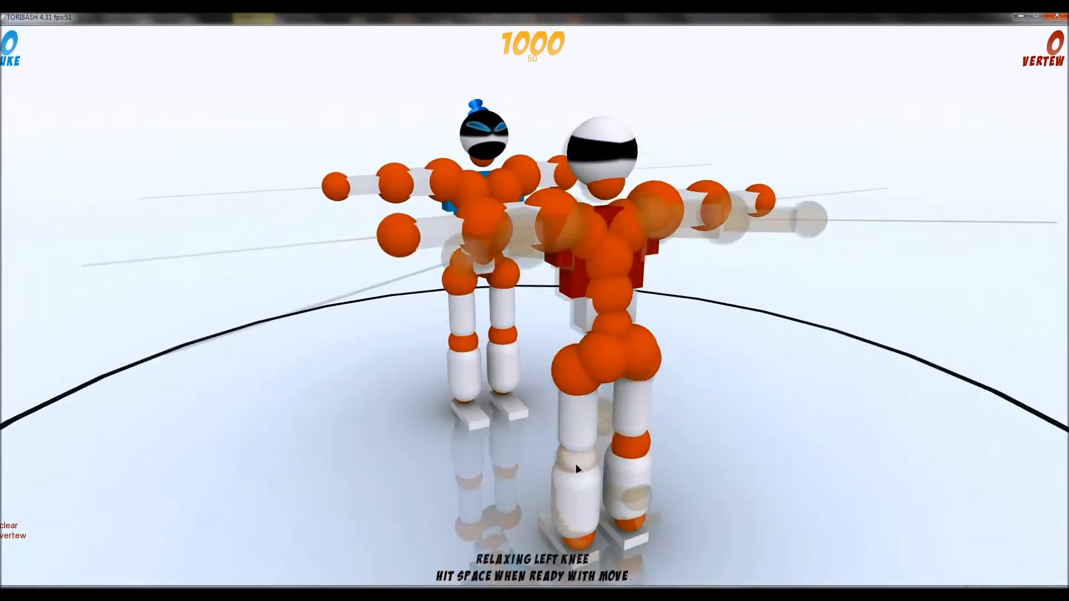
- Change a joint state and fight until uke is disqualified, Vertew on 3000, then replay and restart
{"action": "key", "text": "space"}
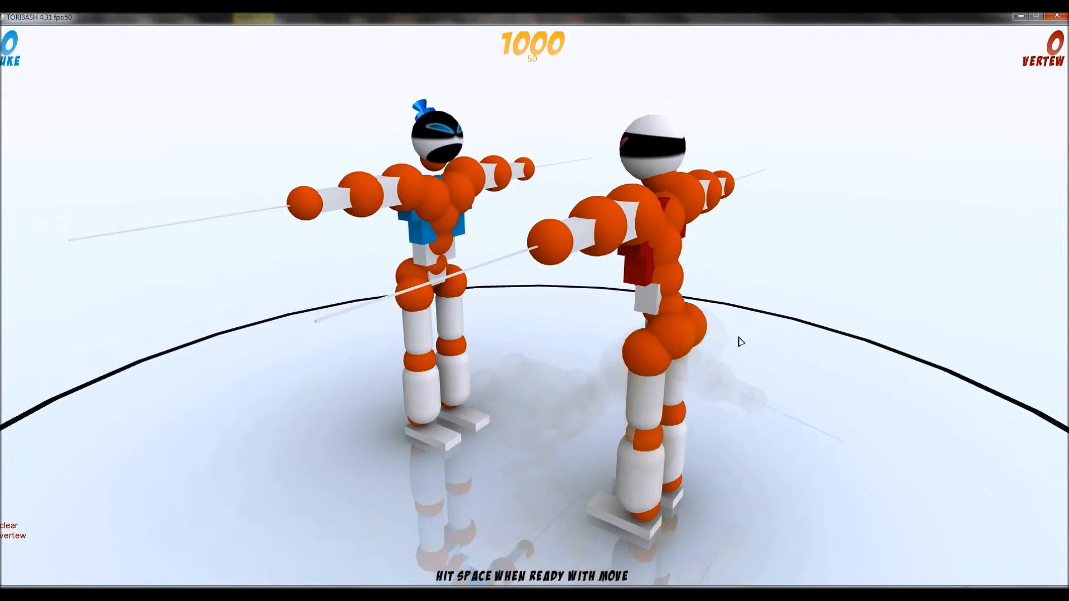
{"action": "left_click", "coordinate": [668, 419]}
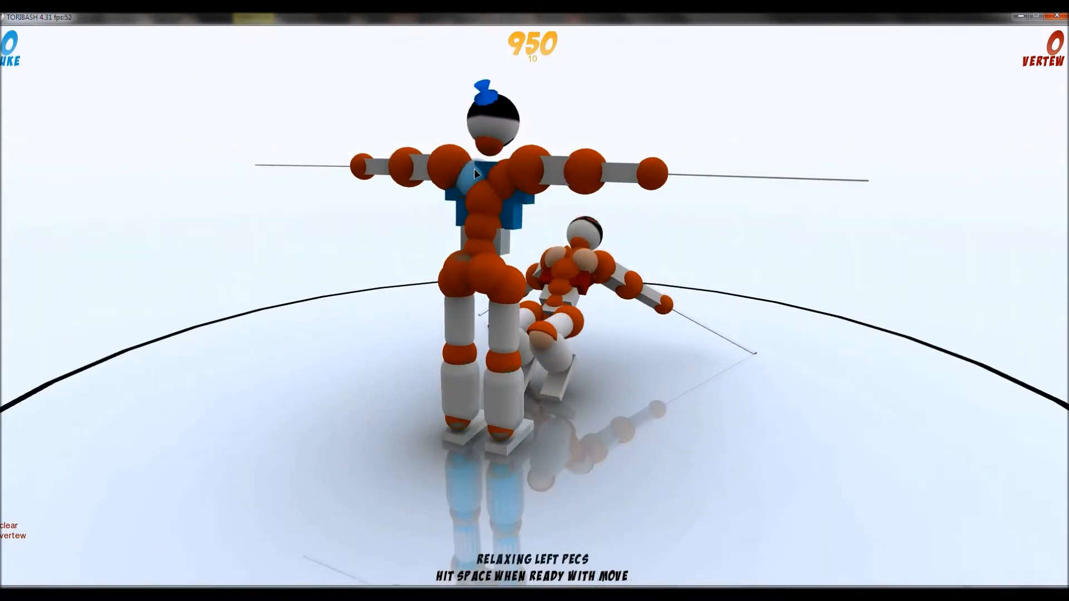
{"action": "key", "text": "space"}
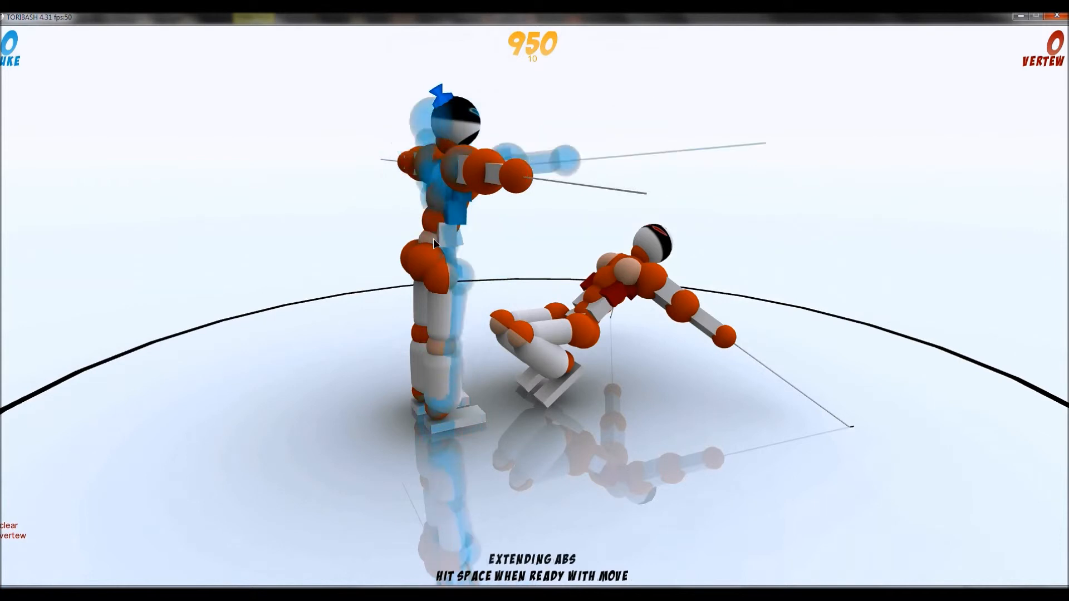
{"action": "key", "text": "space"}
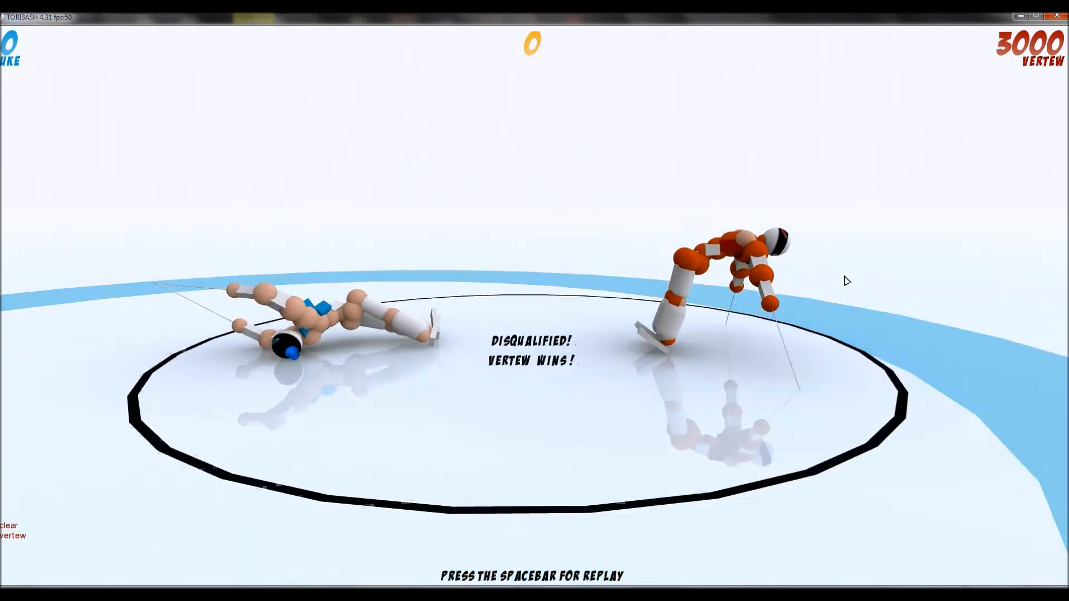
{"action": "key", "text": "space"}
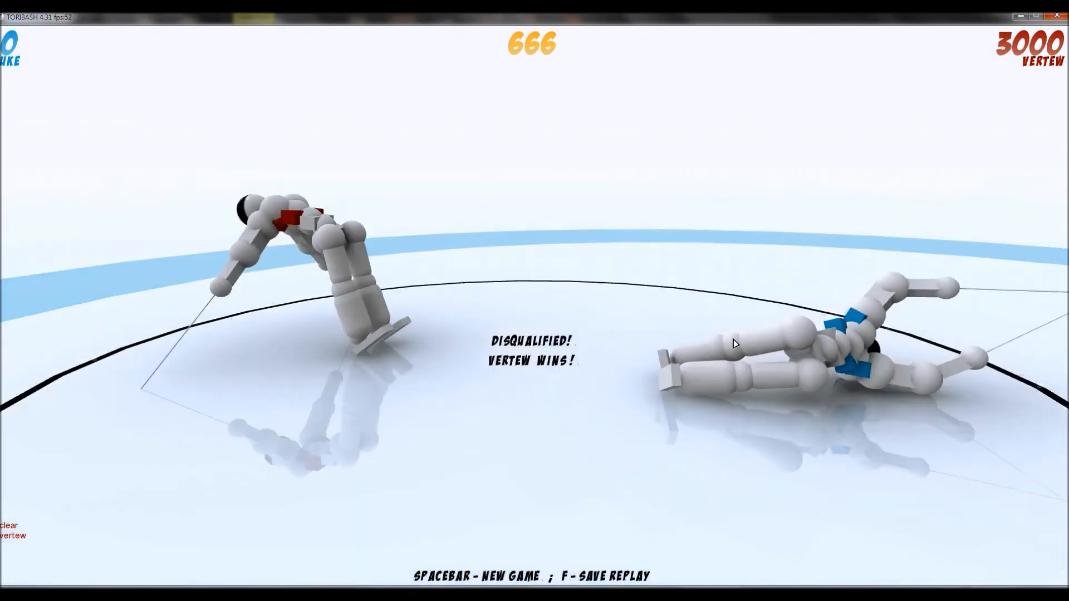
{"action": "key", "text": "space"}
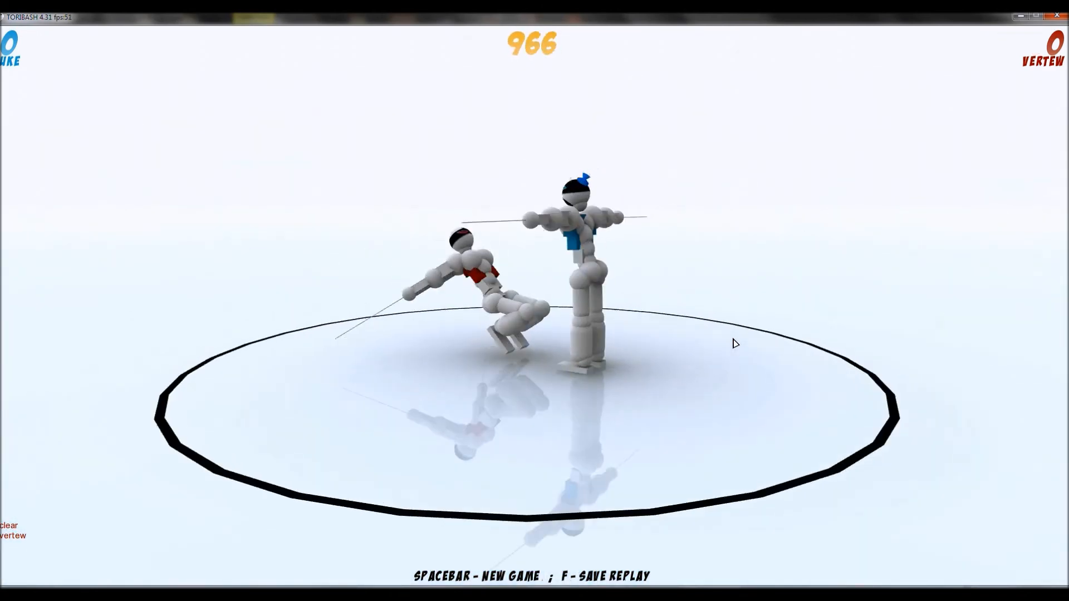